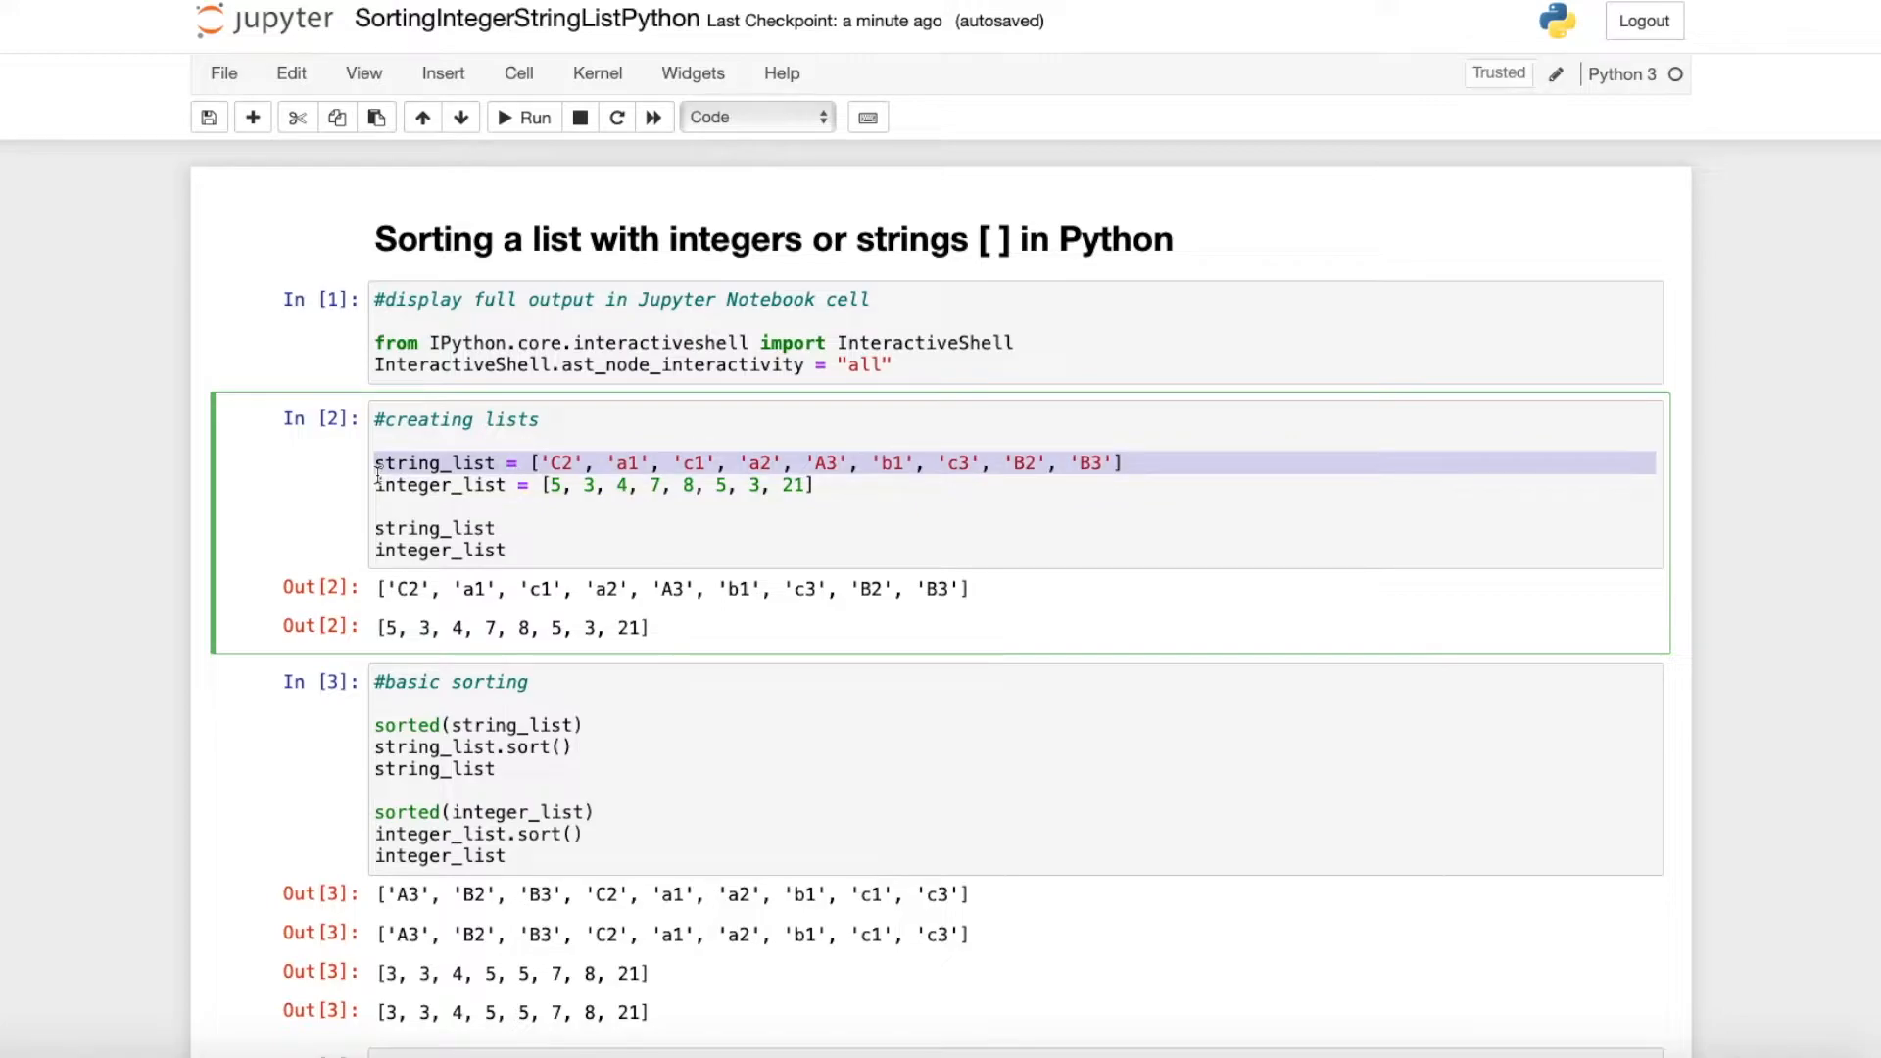
- Highlight the lowercase basic-sort output, then sorted and reverse=True in the reverse integer cell
click(608, 462)
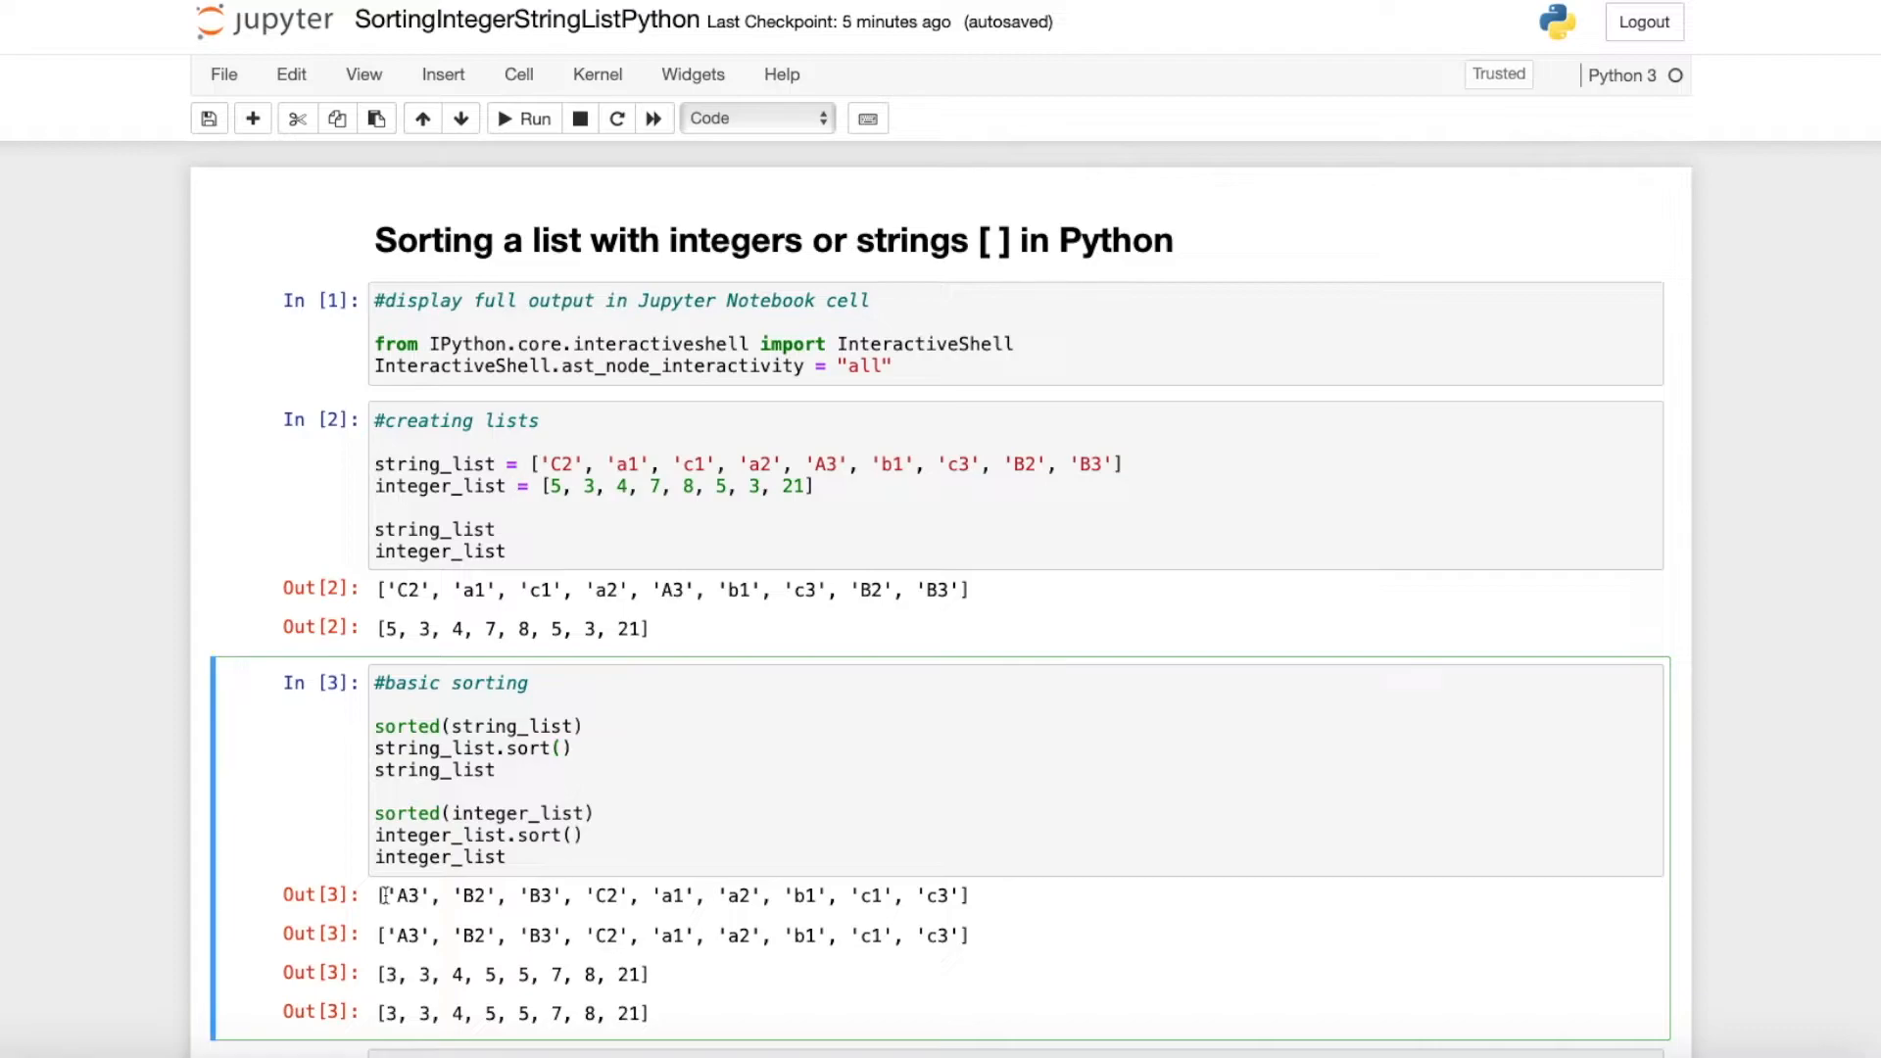
drag(381, 895, 634, 894)
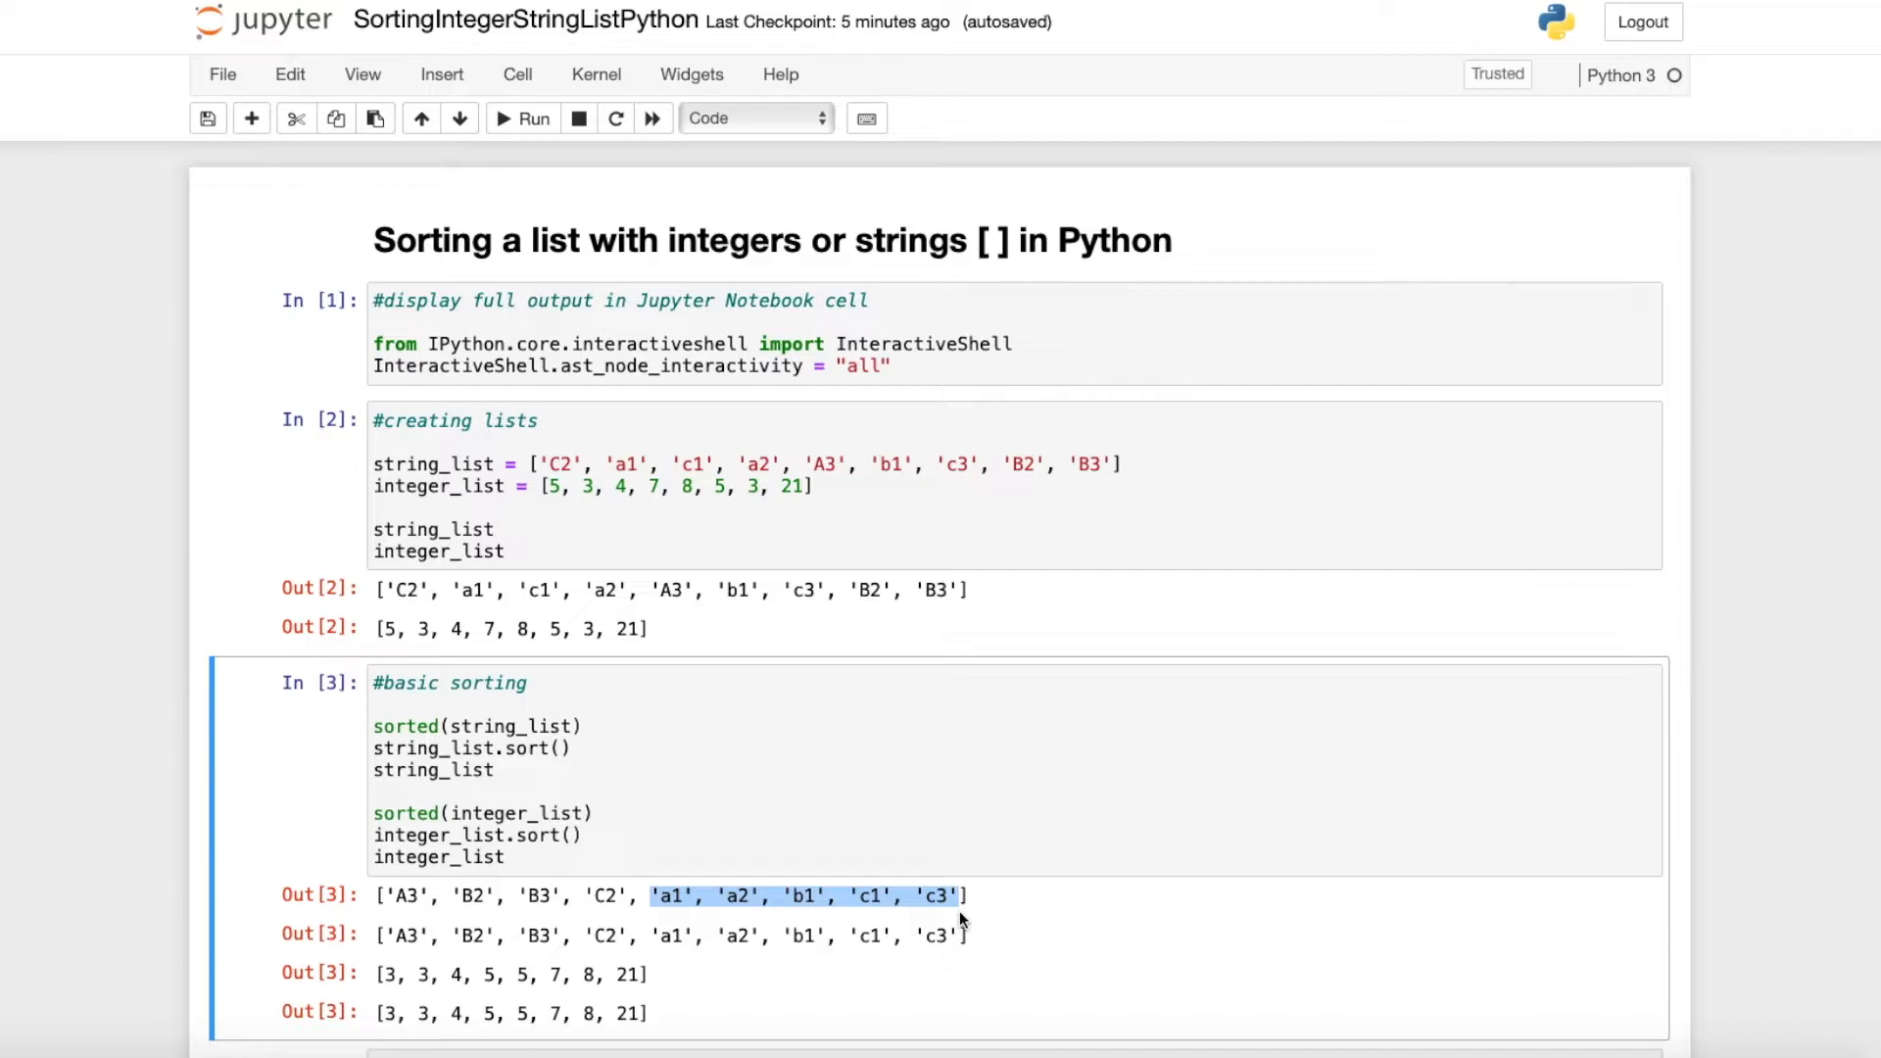
scroll(down, 3)
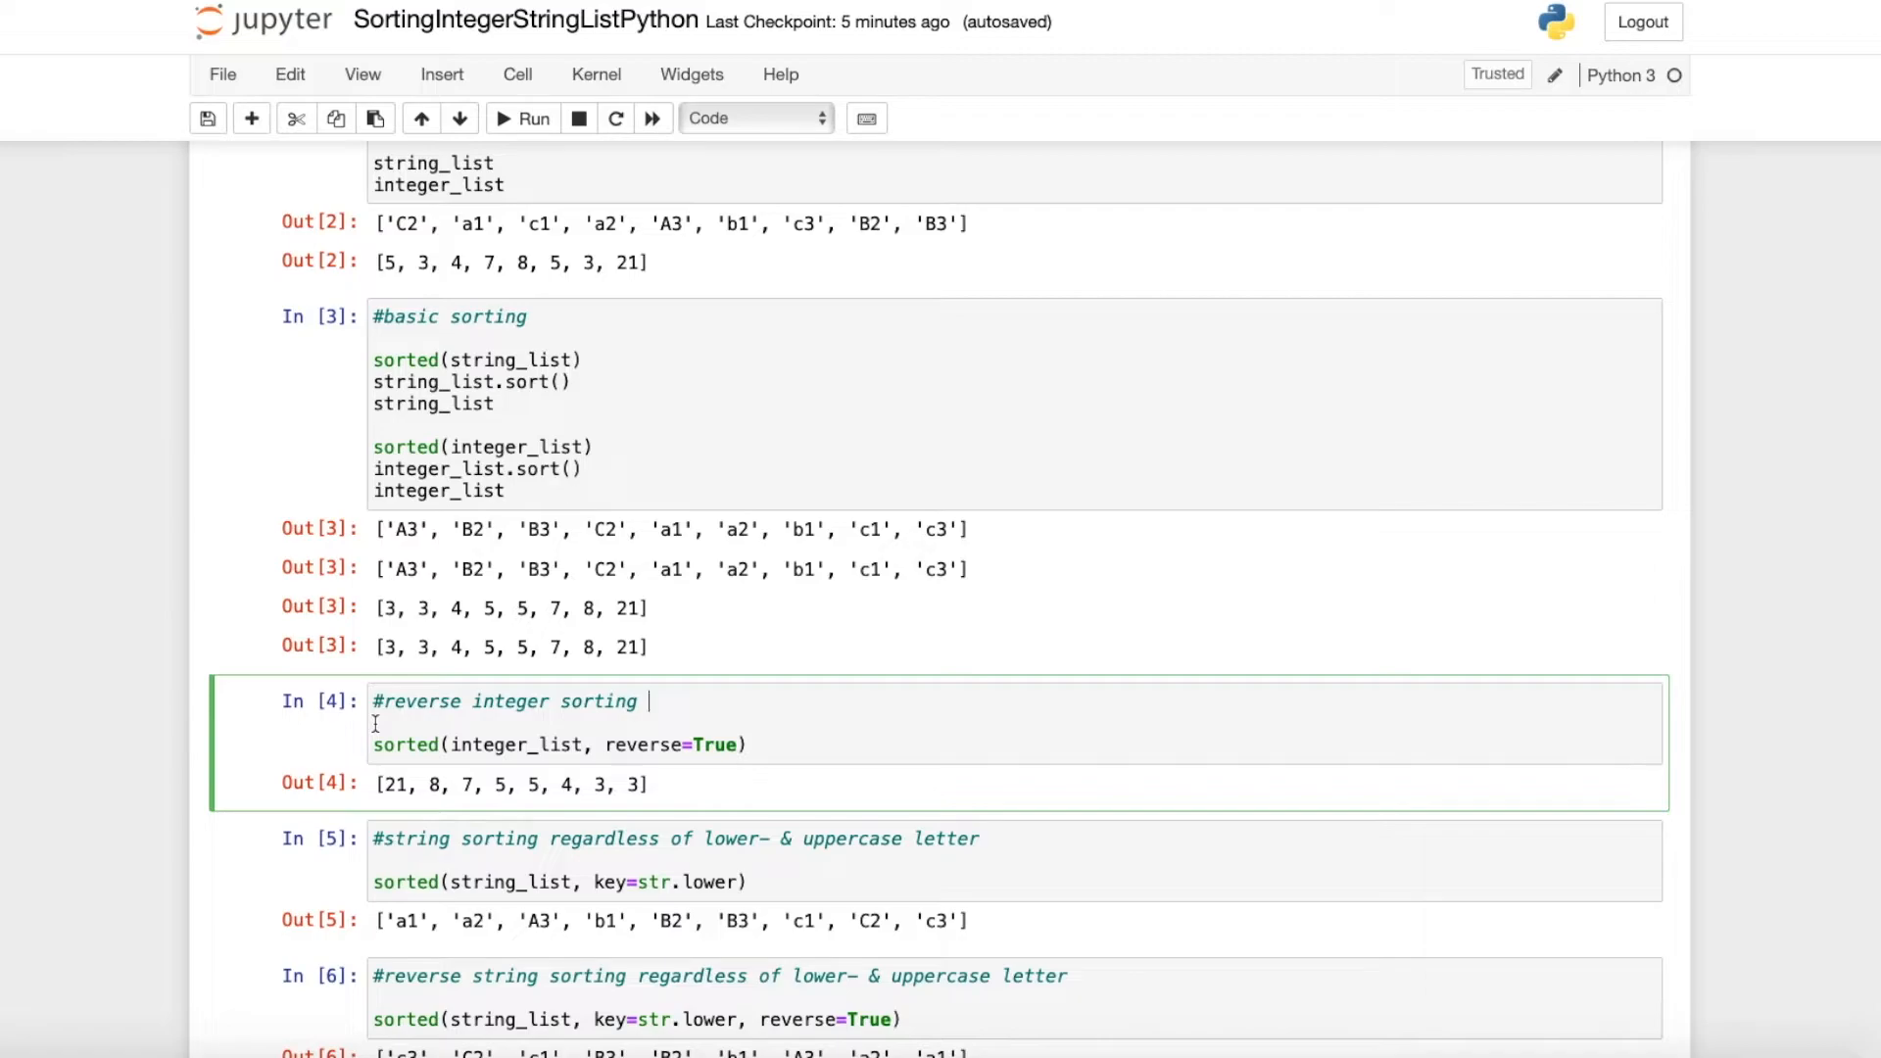
double_click(404, 744)
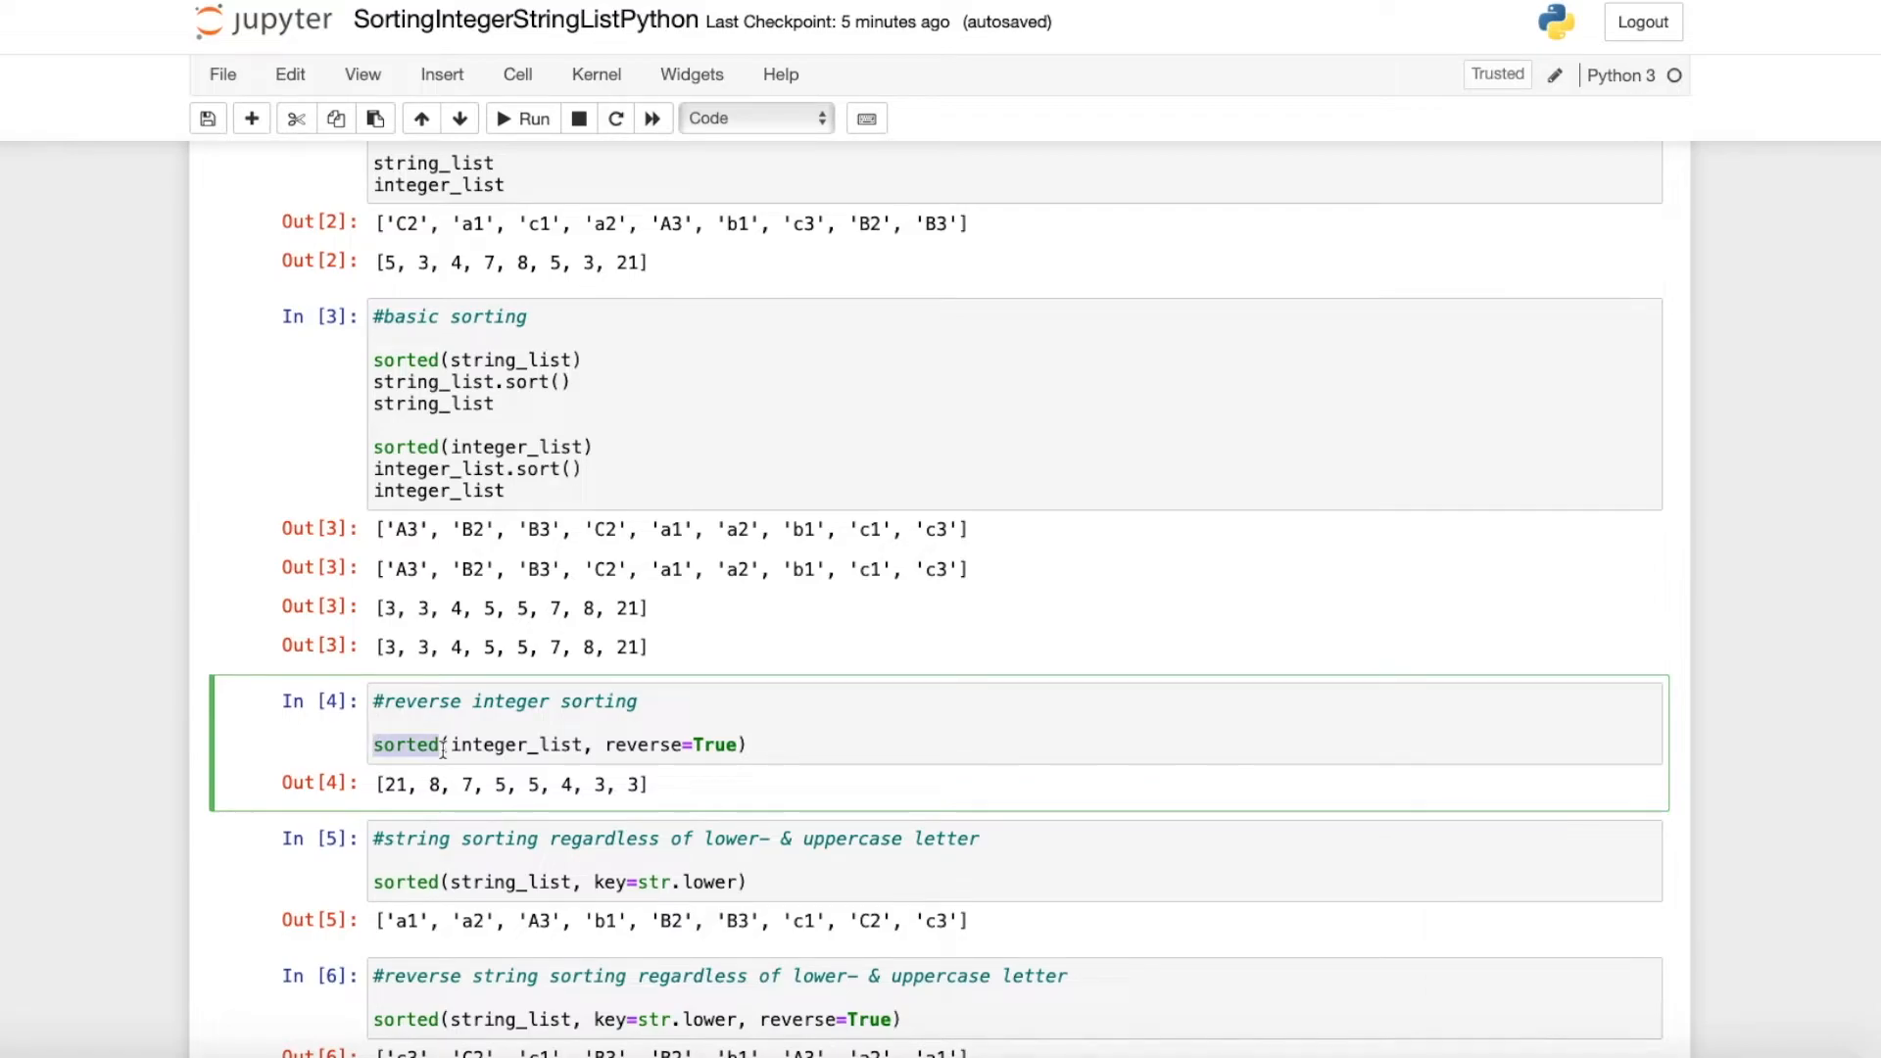
double_click(520, 744)
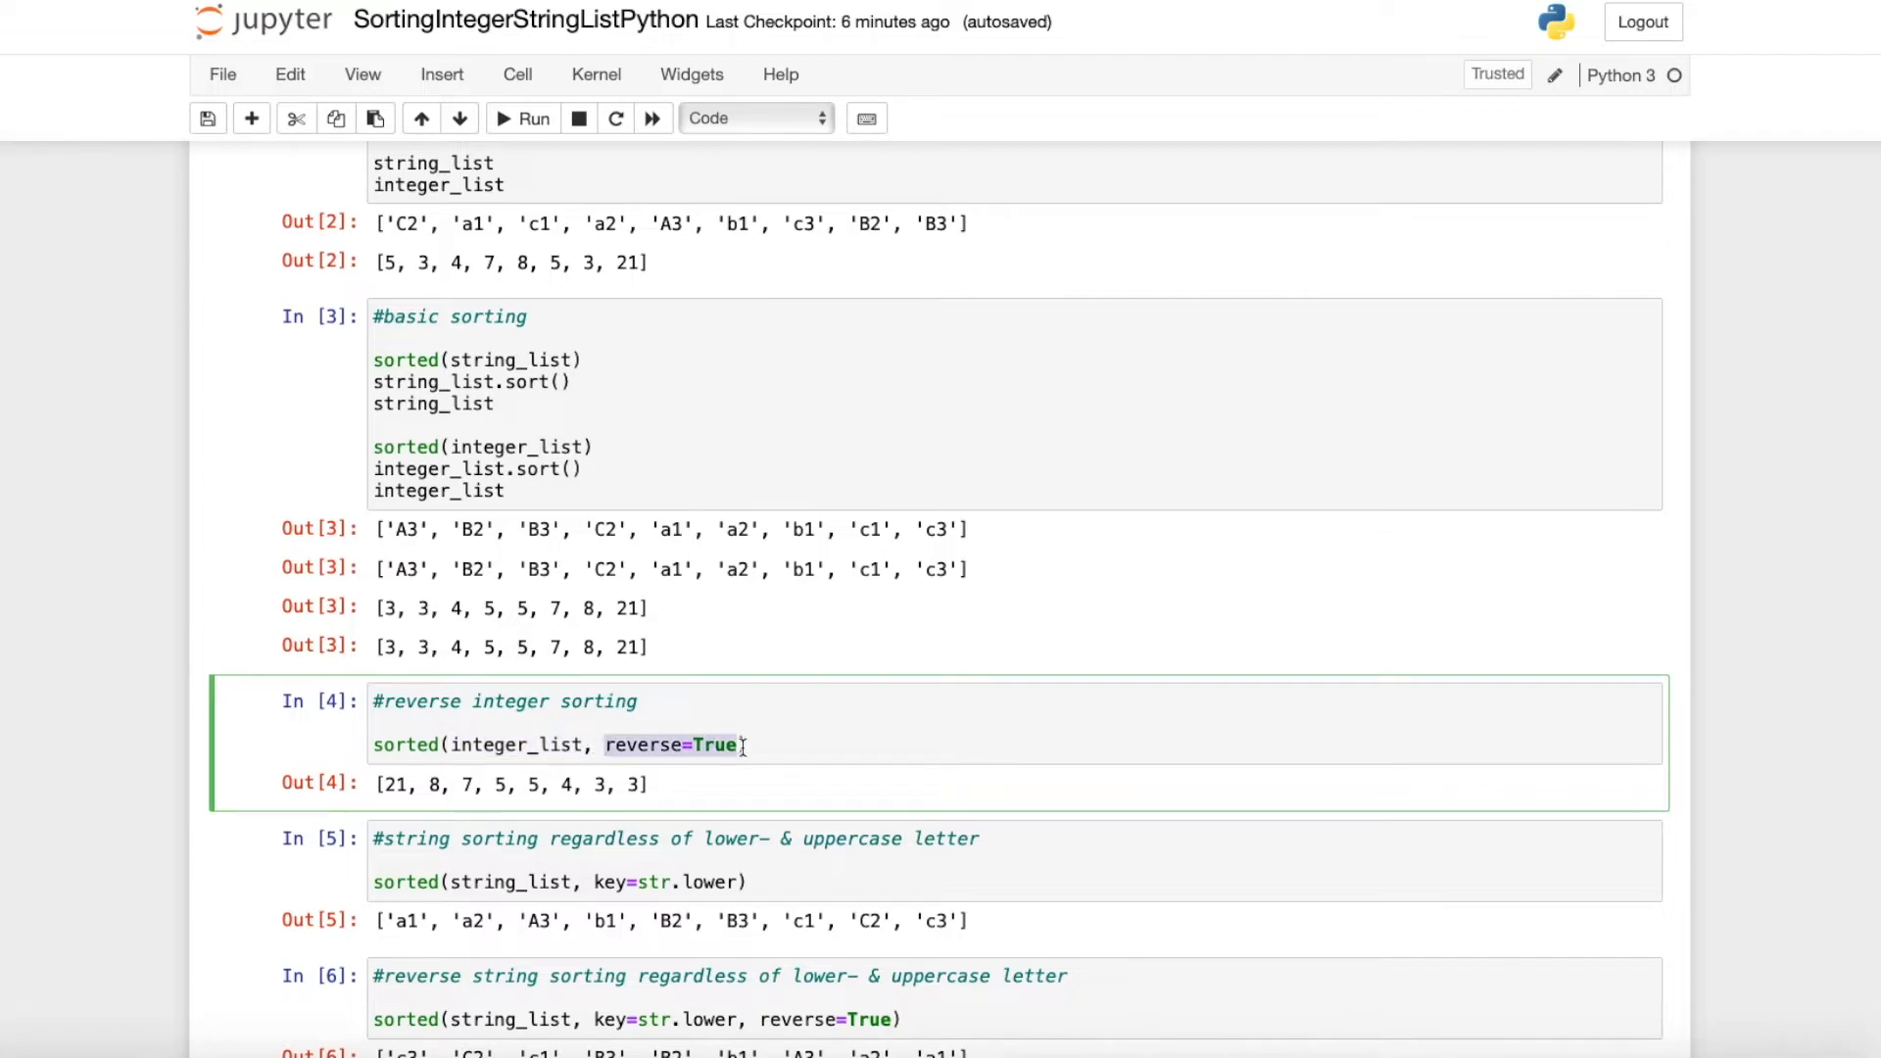
mouse_move(775, 744)
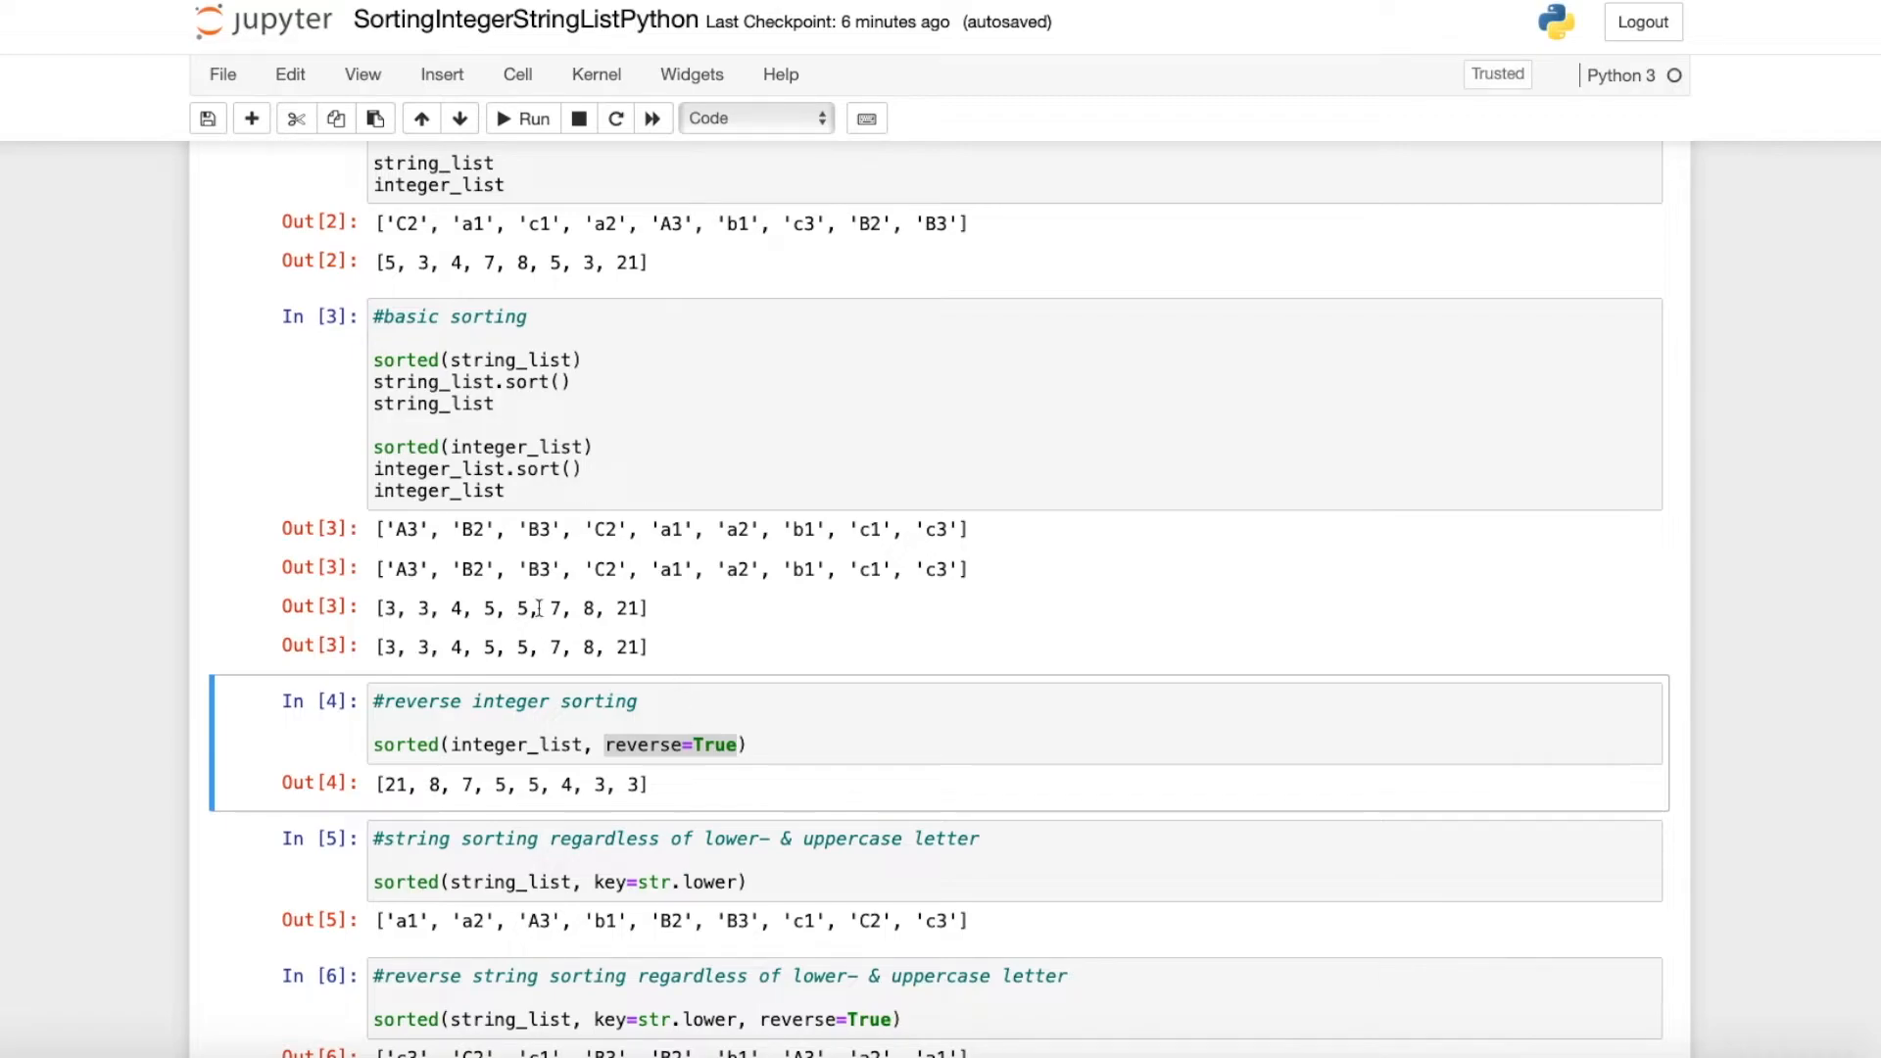
mouse_move(383, 862)
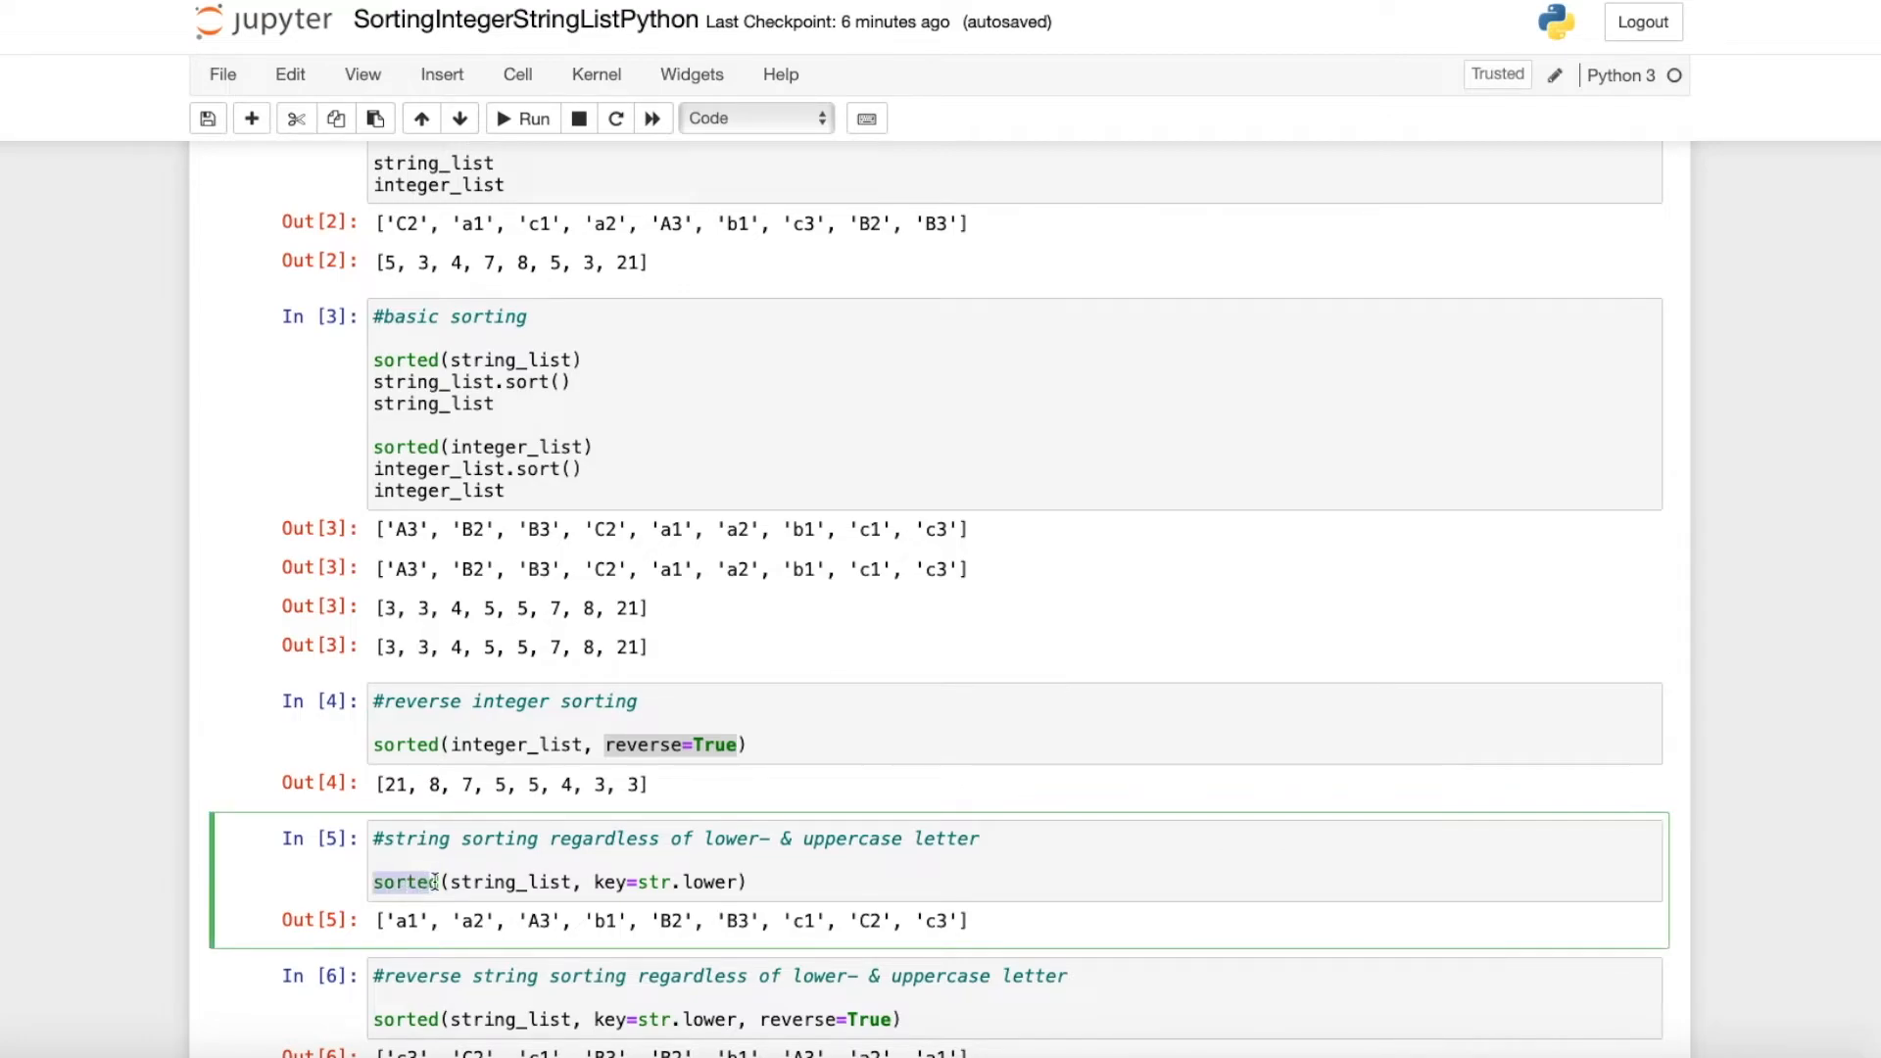
- Emphasise sorted in the case-insensitive cell, clear the selection, and reveal the full Out[6] result
double_click(491, 883)
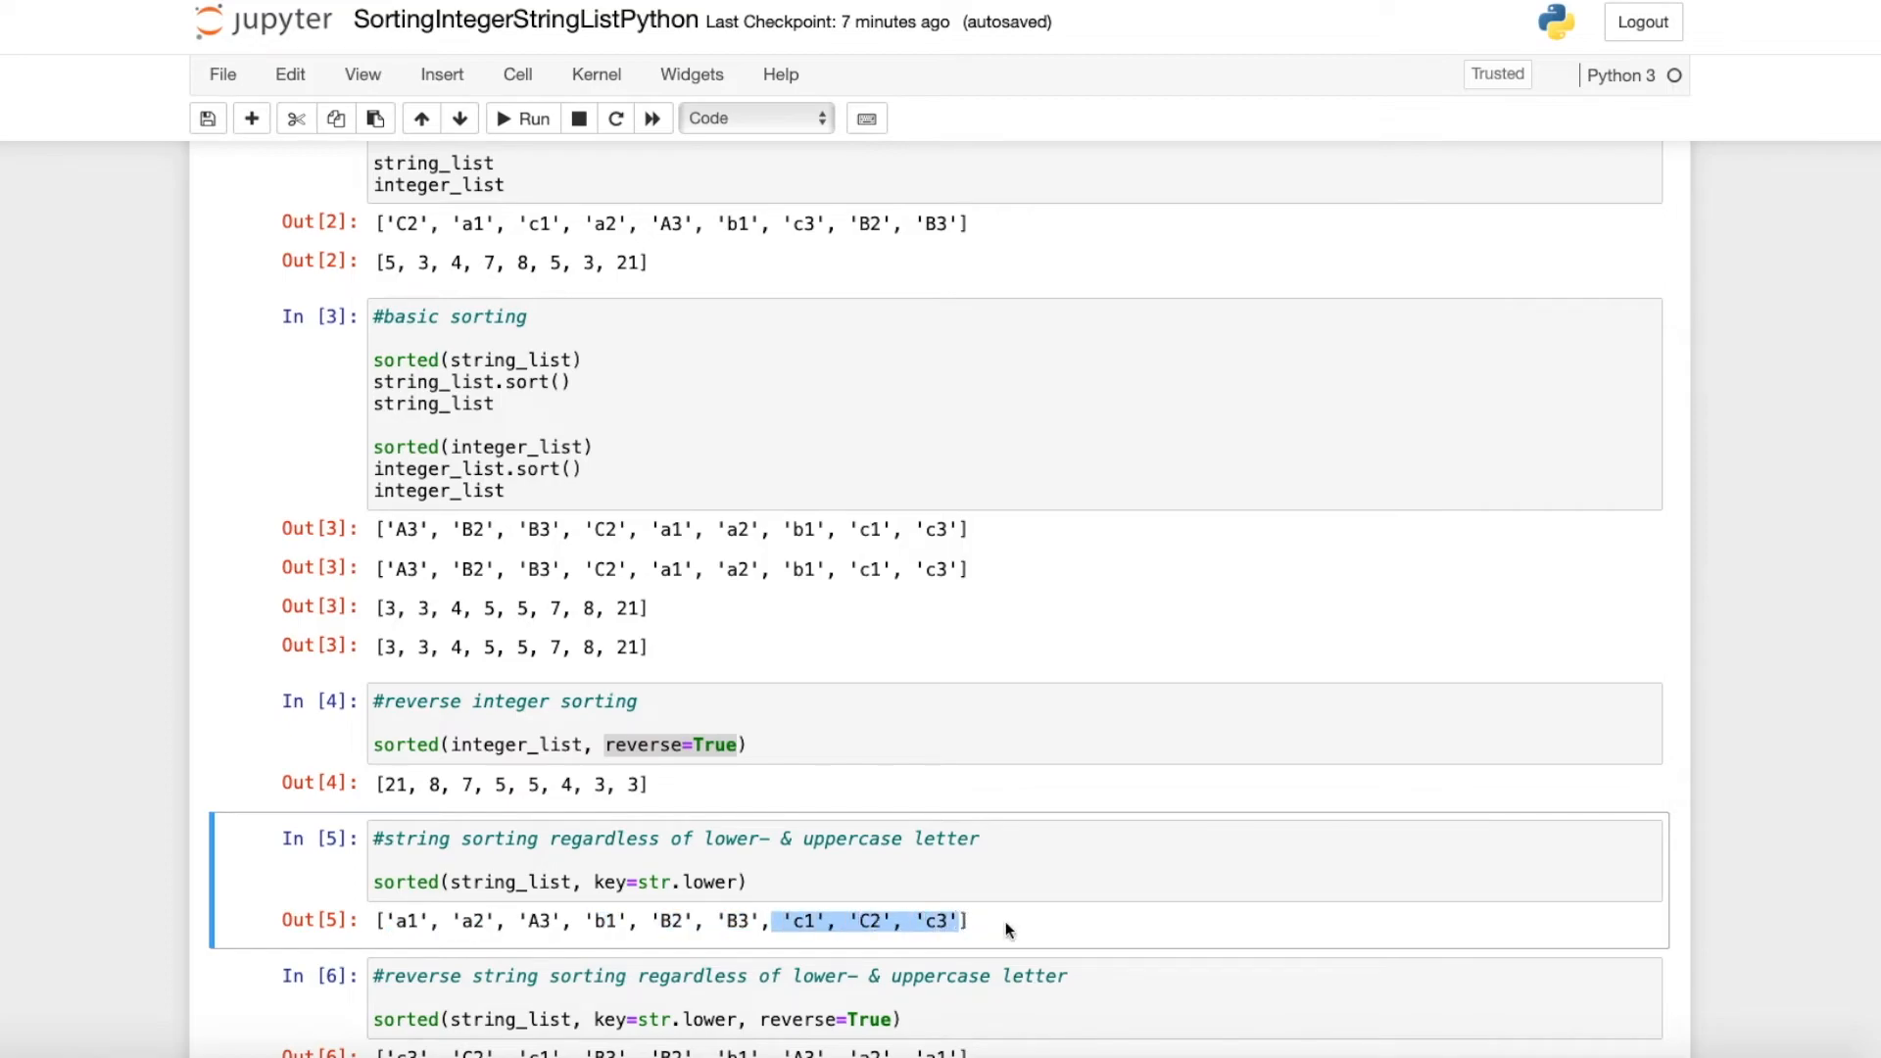
click(1005, 927)
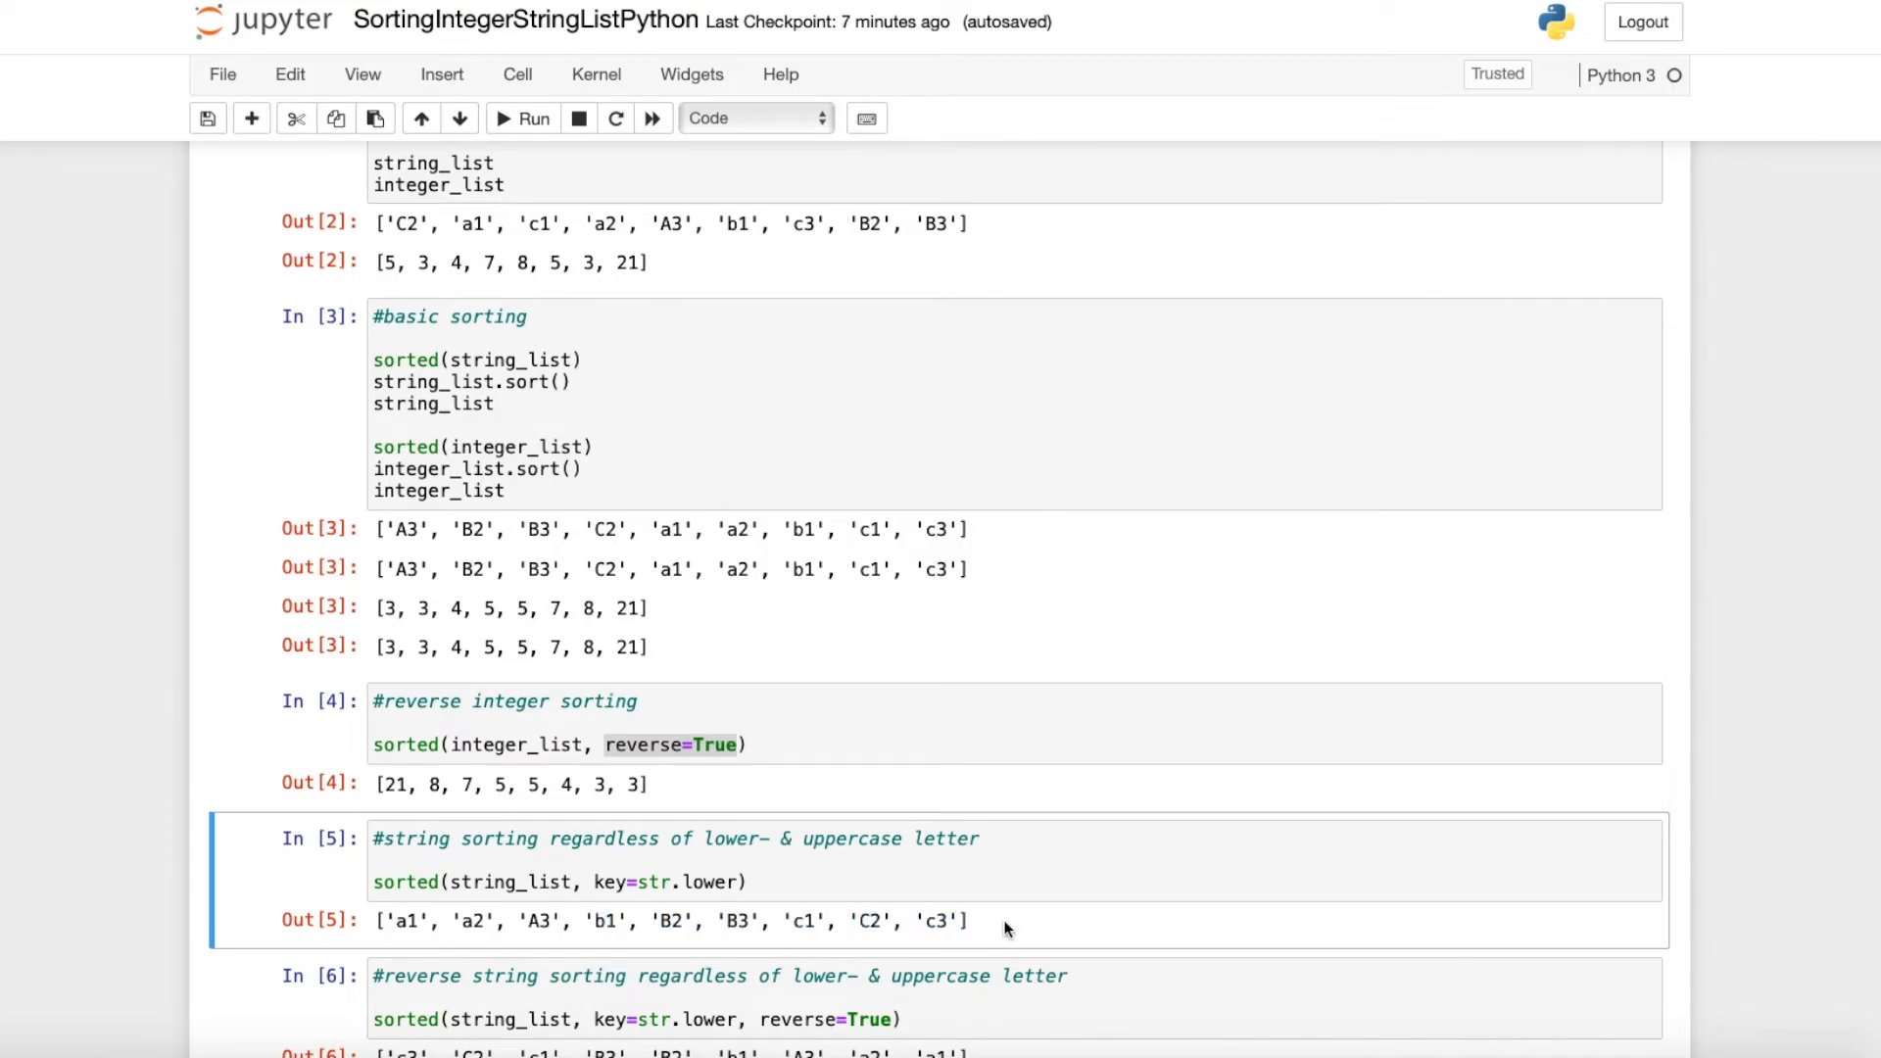
scroll(down, 3)
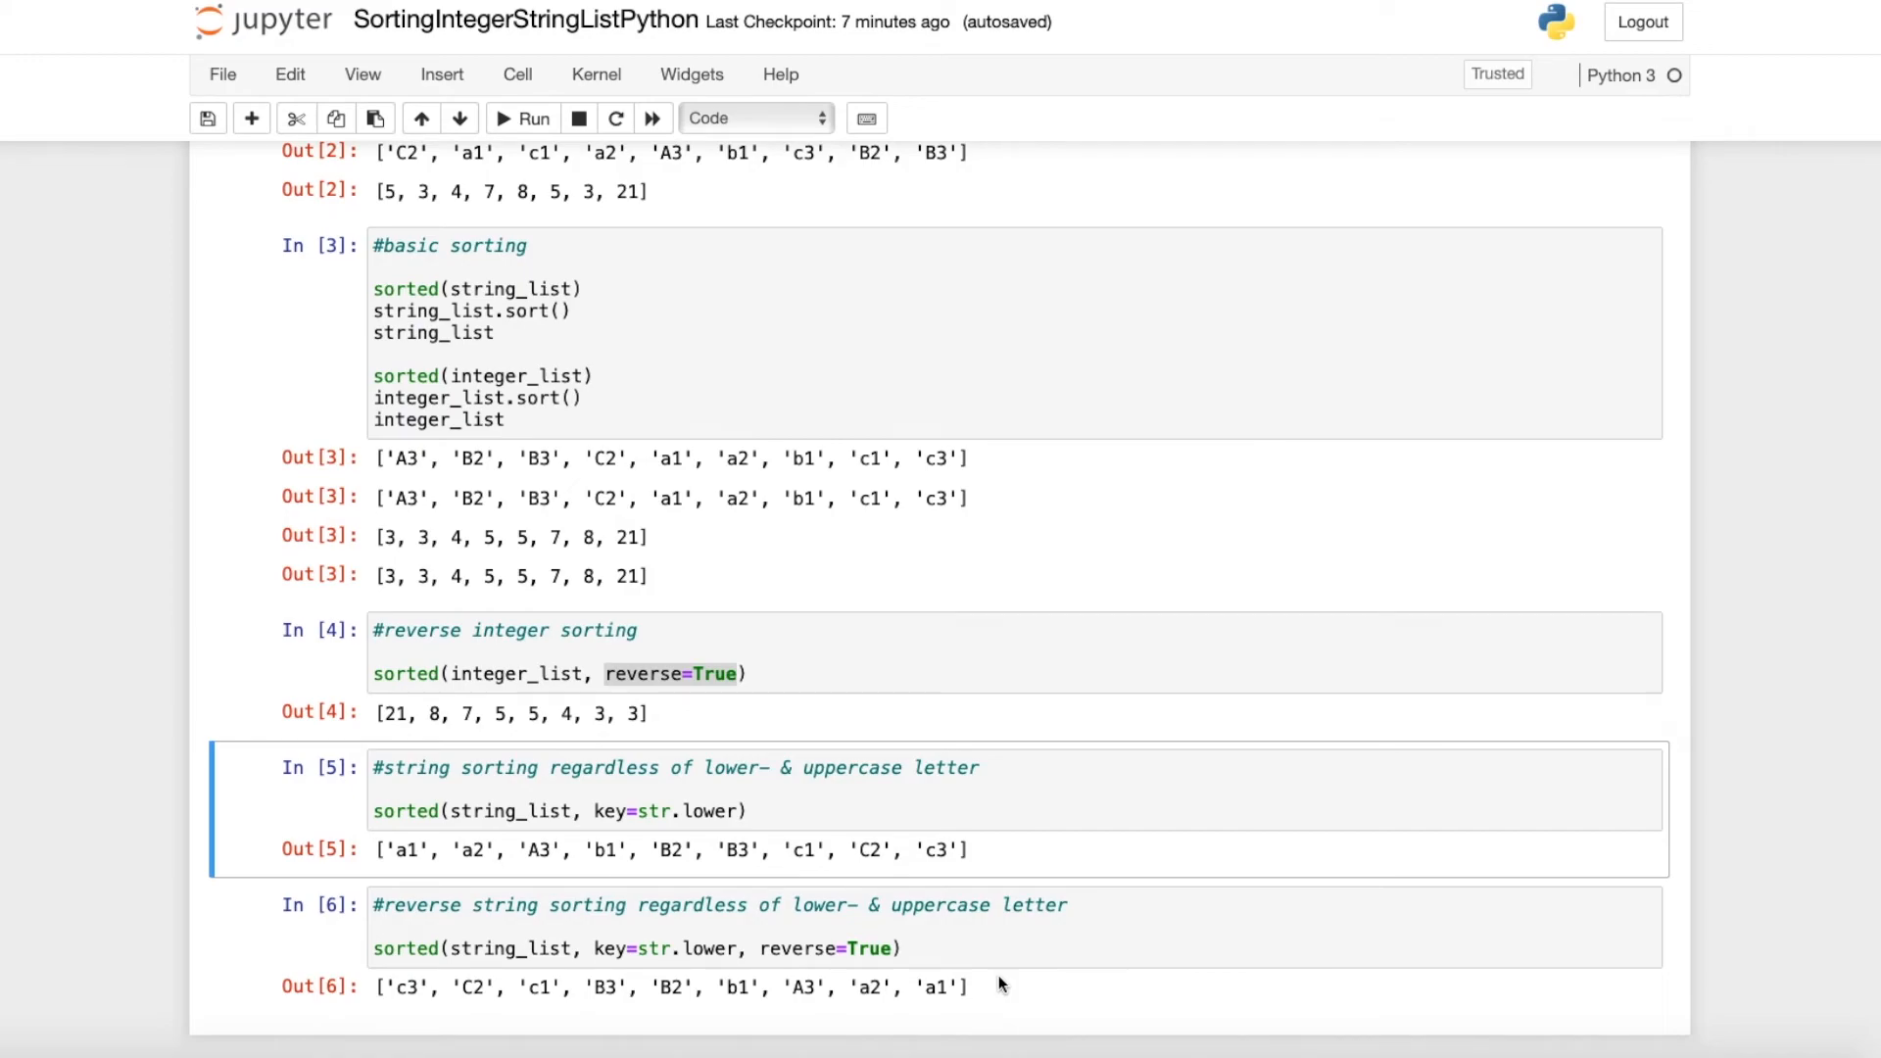
mouse_move(379, 851)
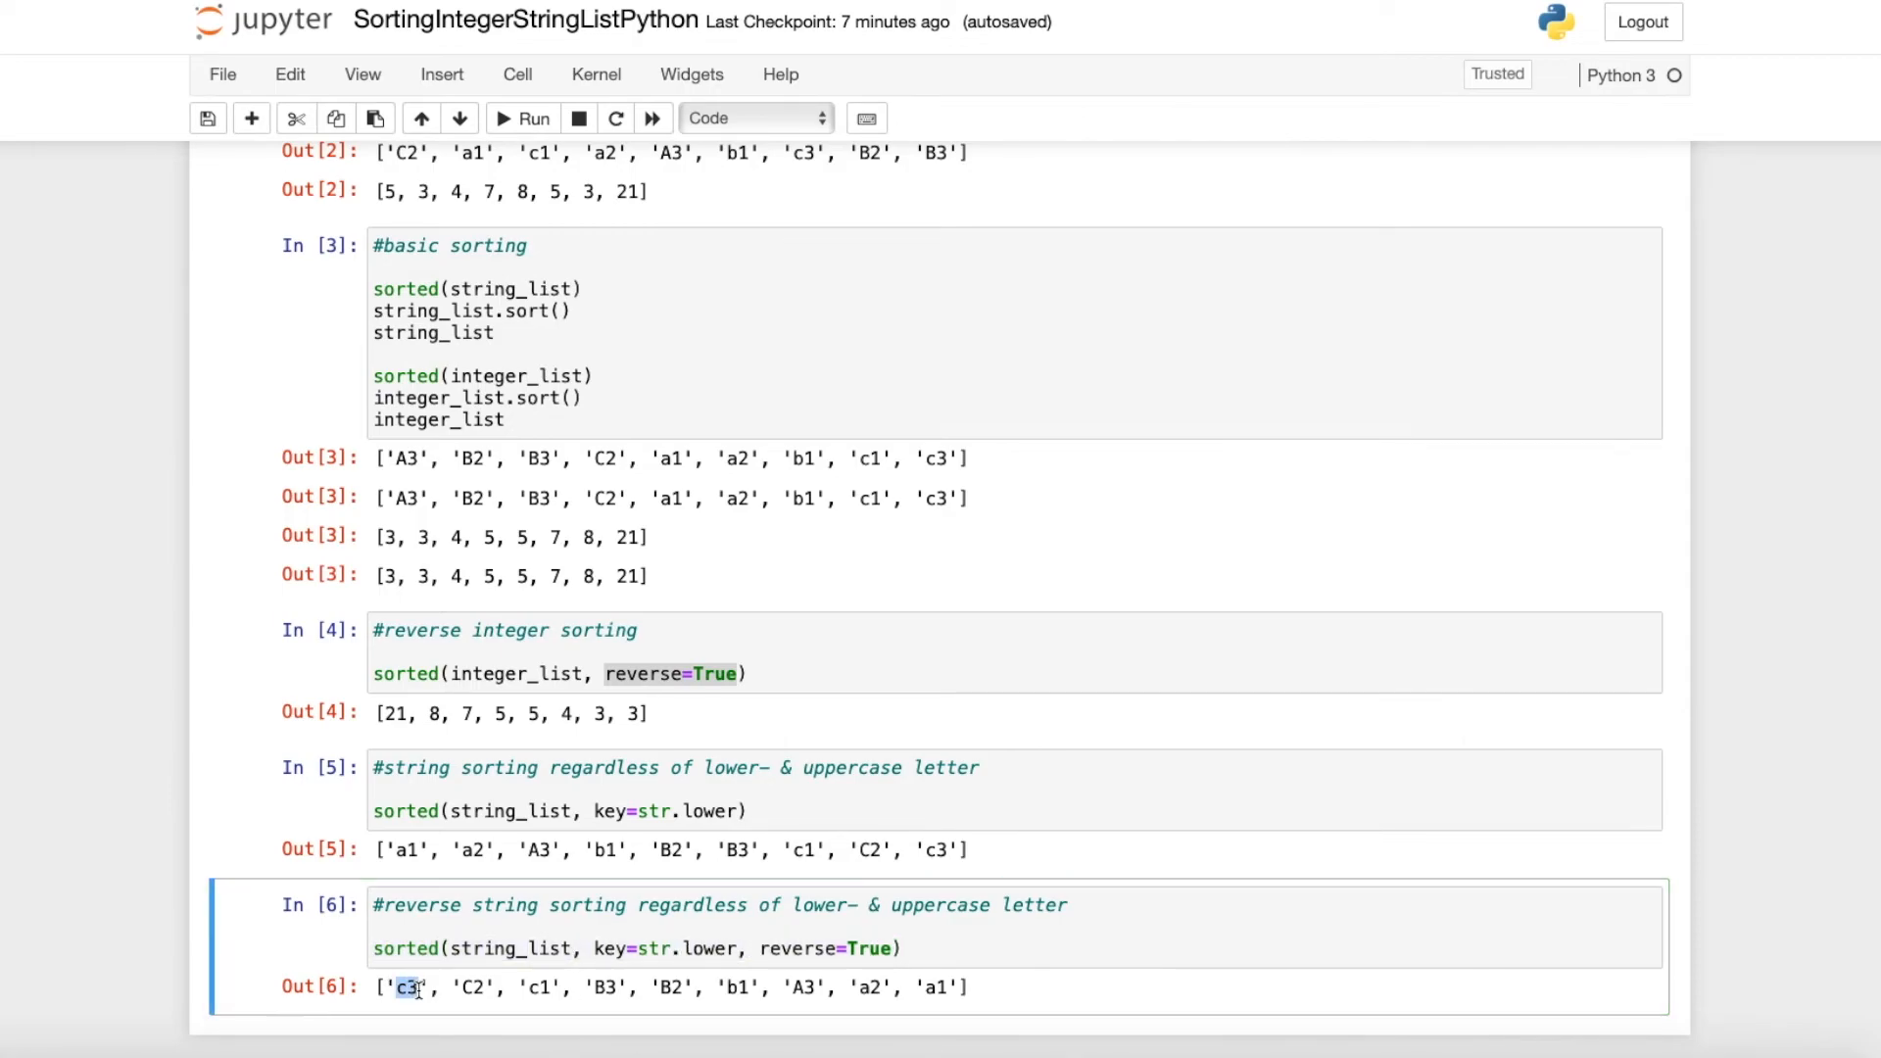
double_click(941, 988)
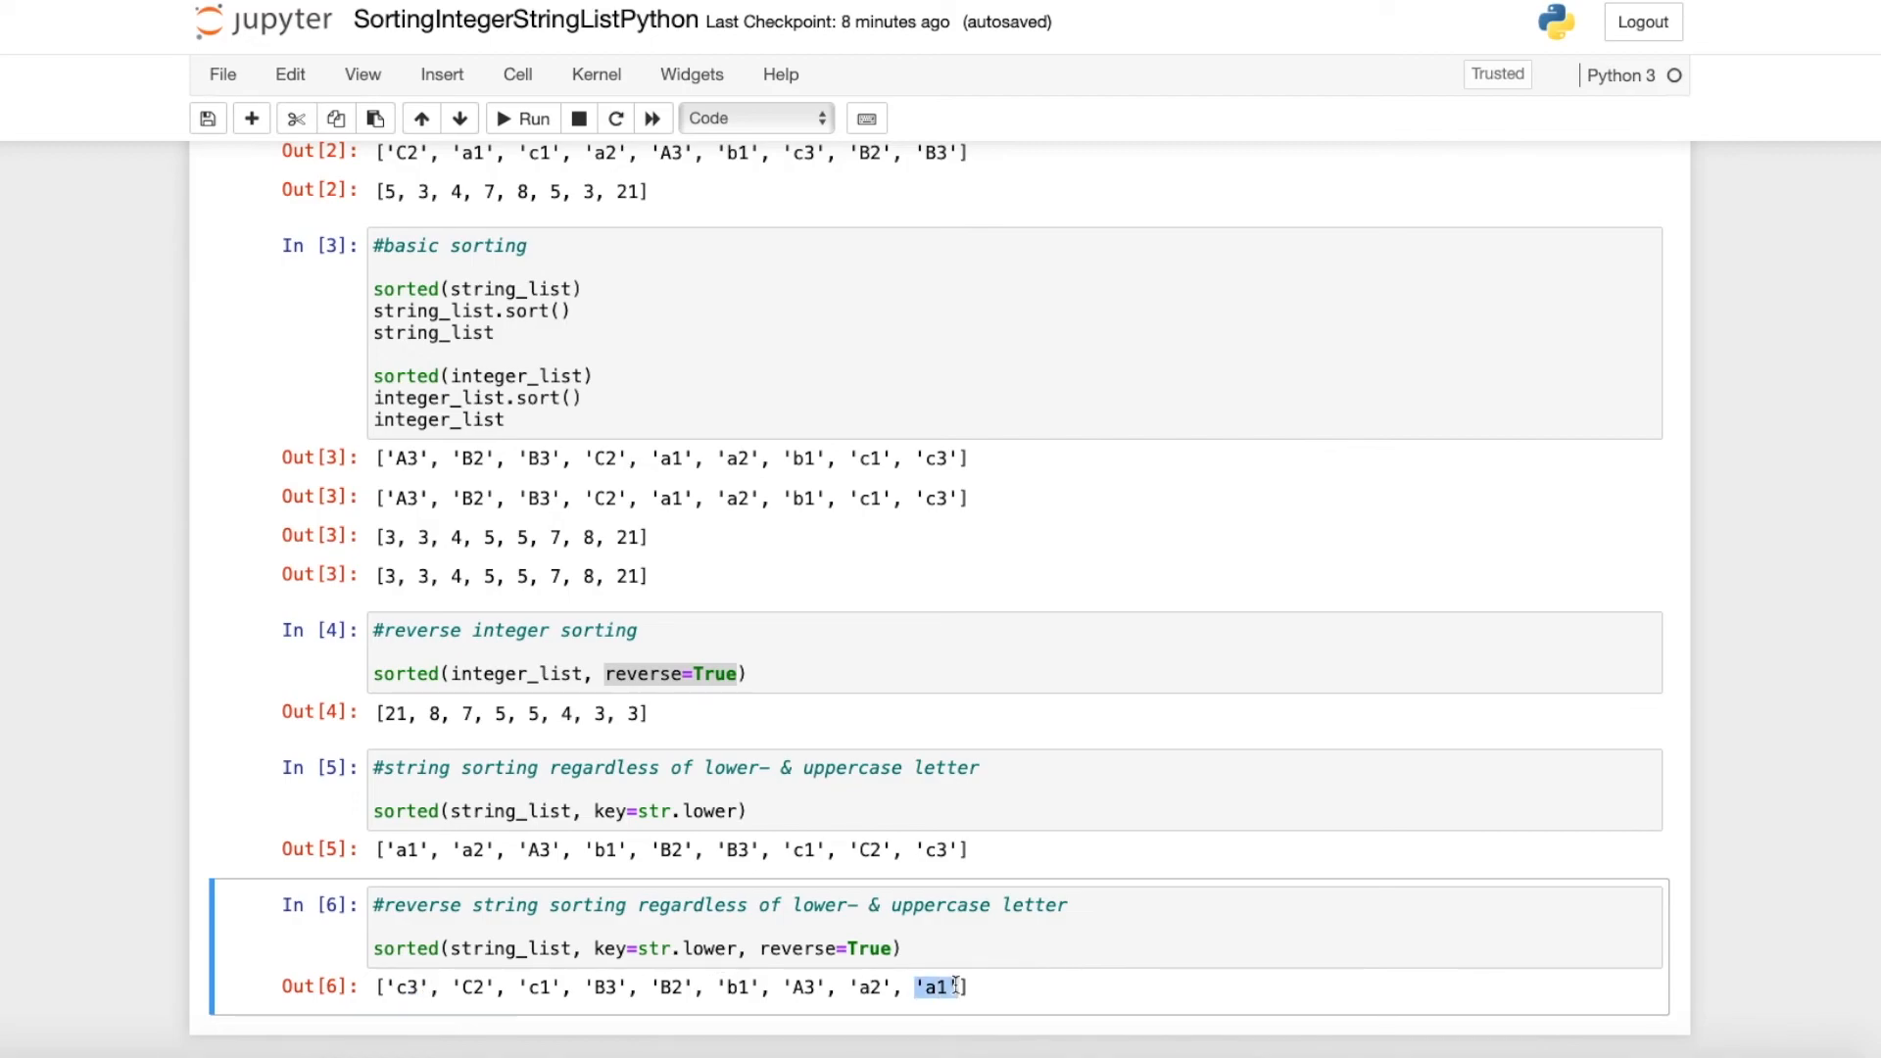